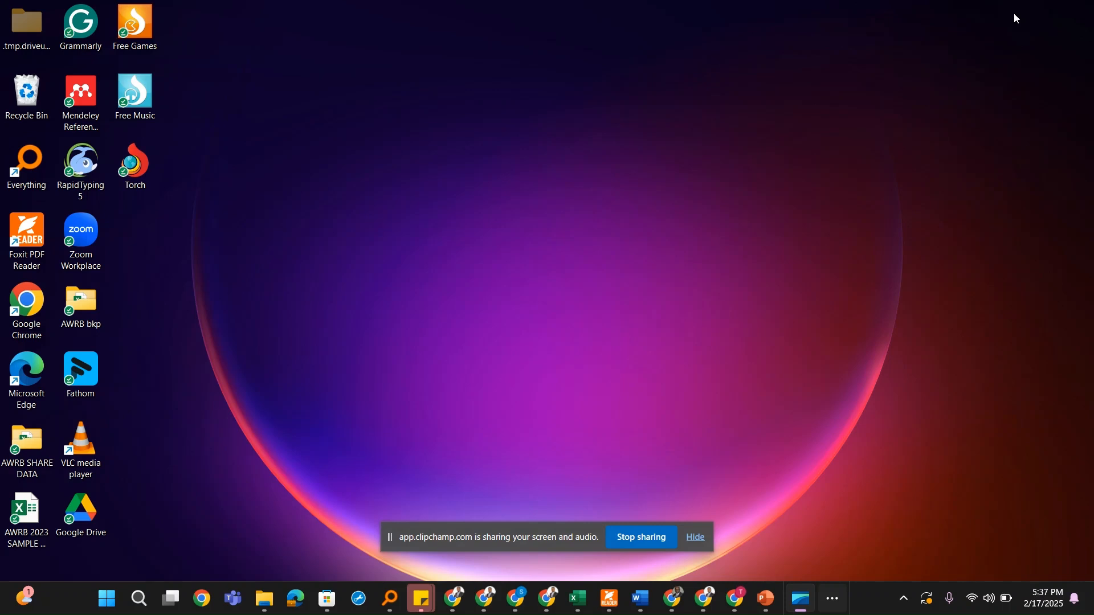
mouse_move(689, 146)
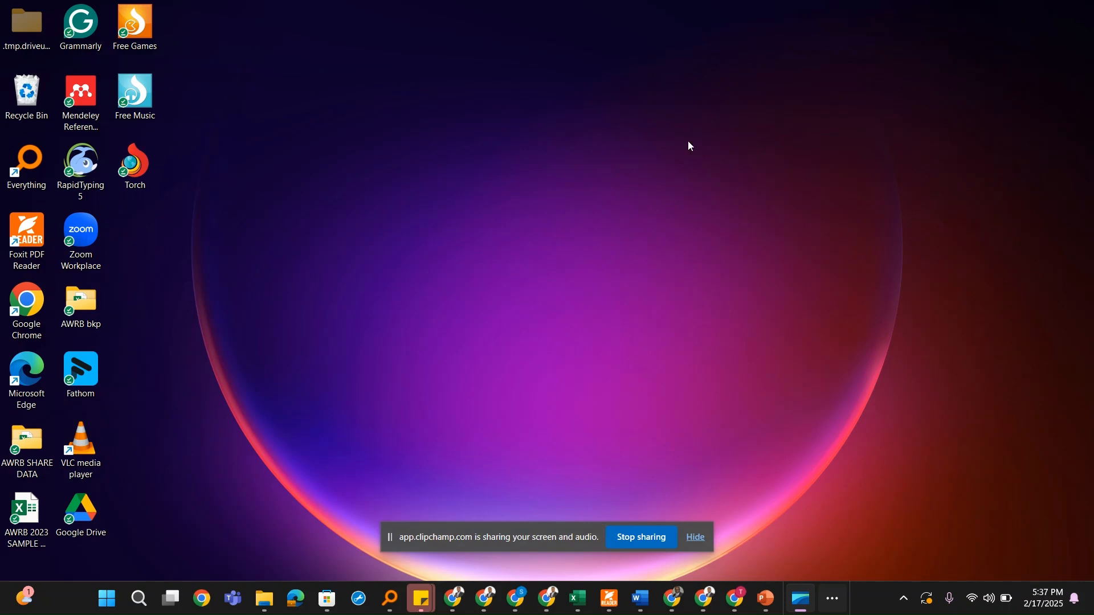
mouse_move(313, 516)
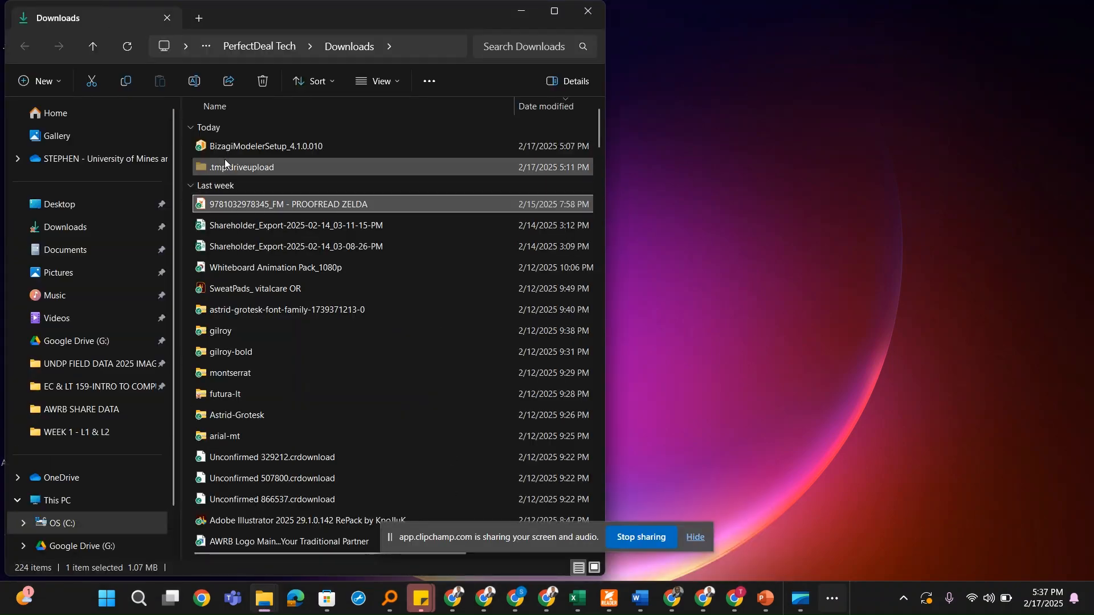
Step: Select the BizagiModelerSetup_4.1.0.010 installer in the Downloads folder
left_click(265, 146)
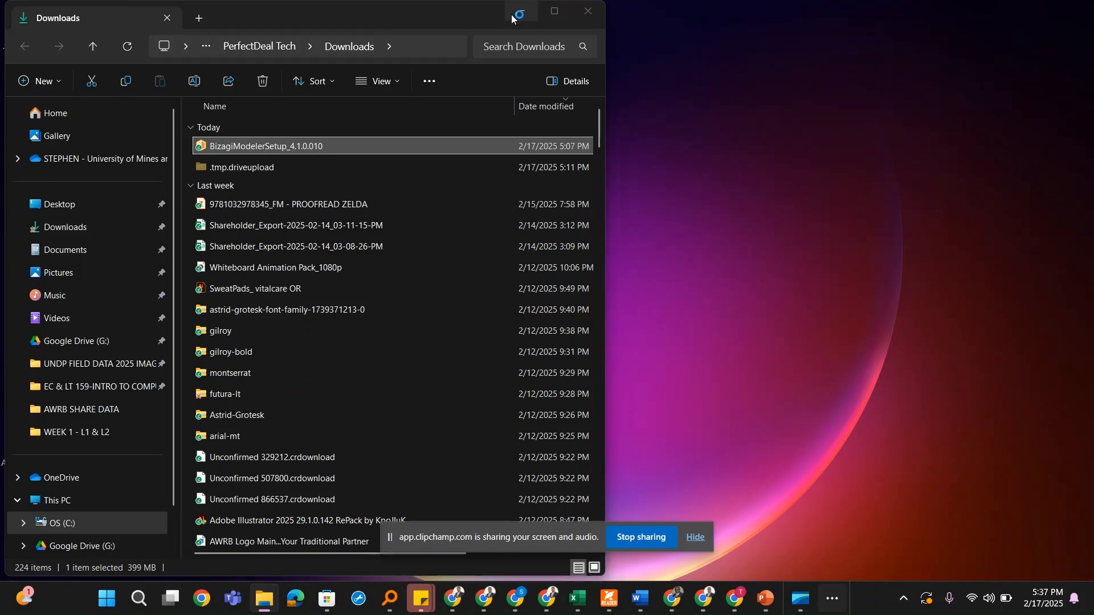
Step: Launch the Bizagi installer and confirm English (United States) as the installation language
double_click(265, 146)
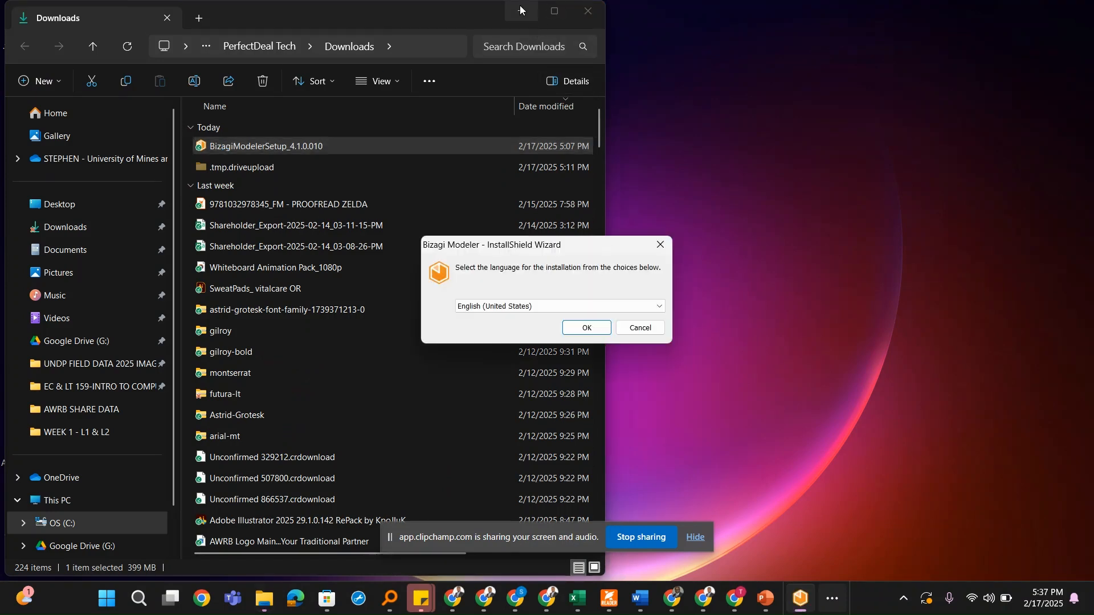
left_click(553, 11)
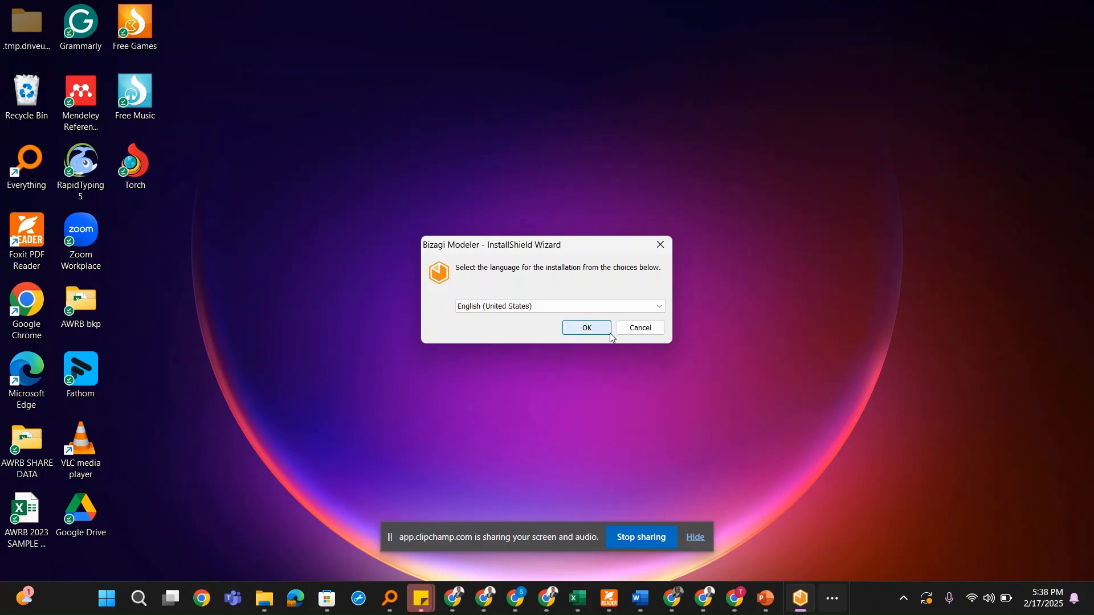
left_click(586, 327)
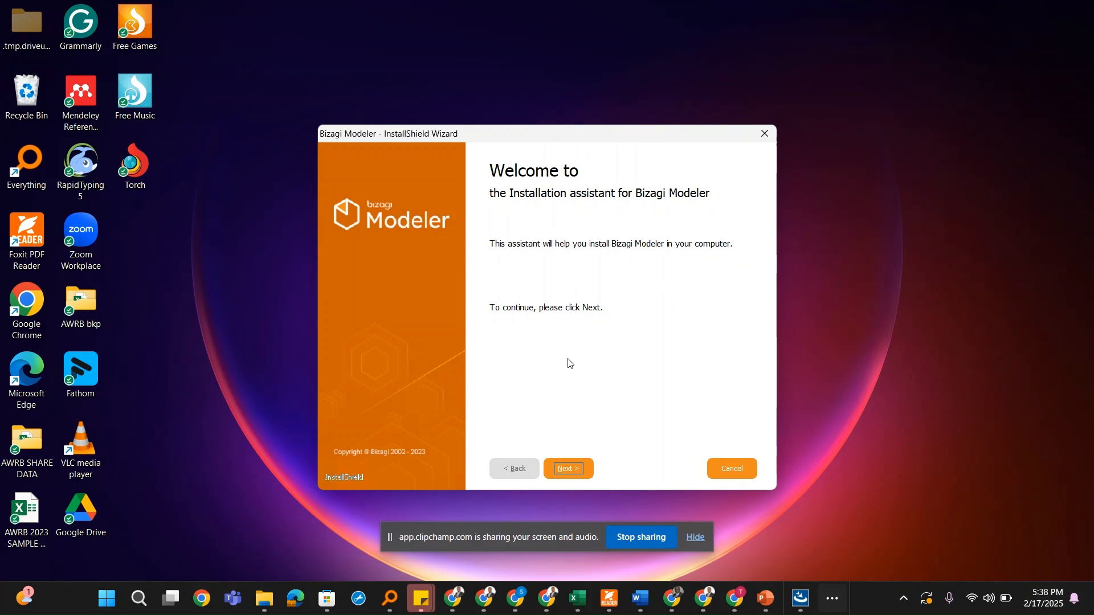
mouse_move(567, 468)
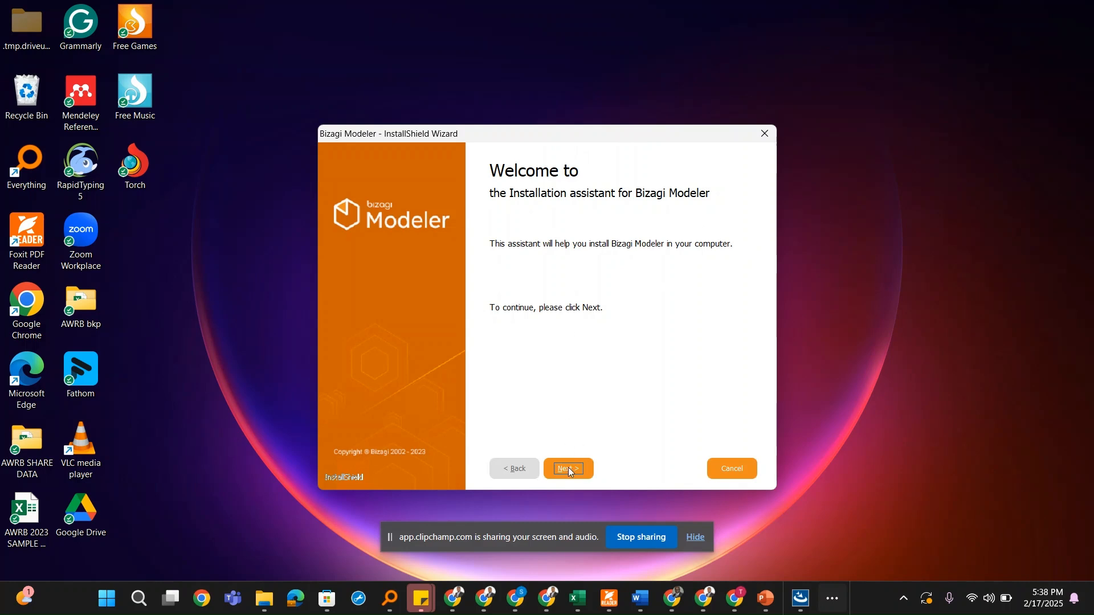
Step: Accept the licence, skip Enterprise setup, keep the default folder, and install
left_click(568, 469)
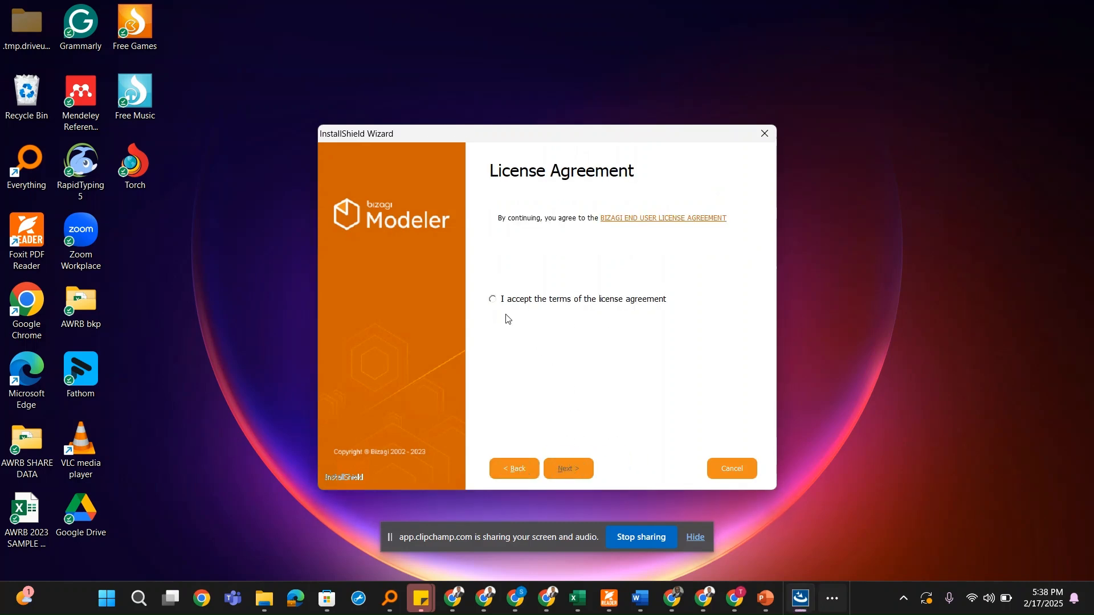
left_click(492, 298)
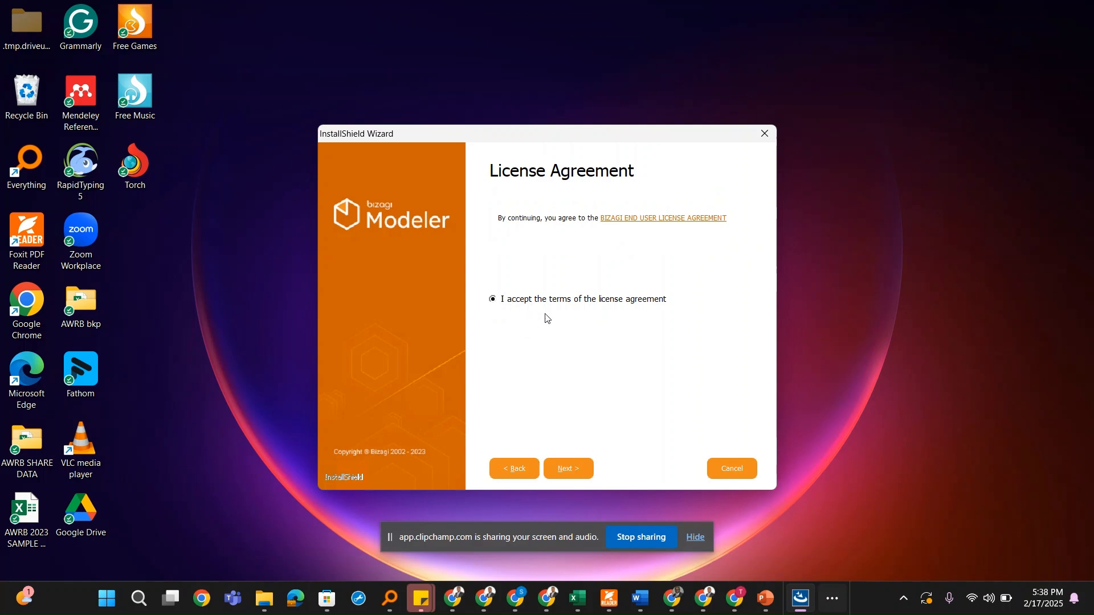
left_click(568, 468)
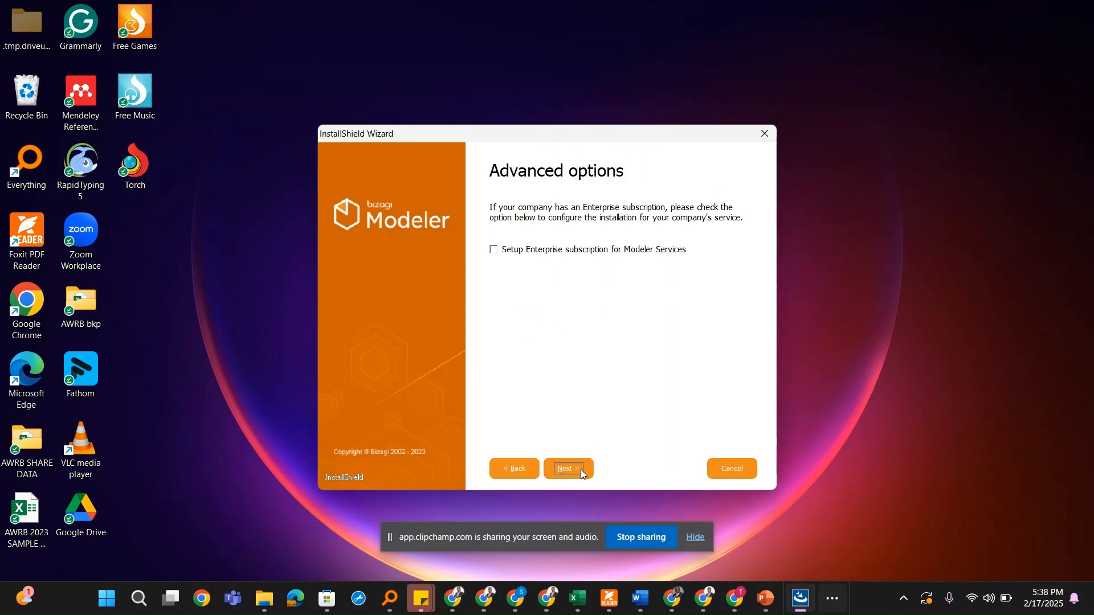
mouse_move(510, 274)
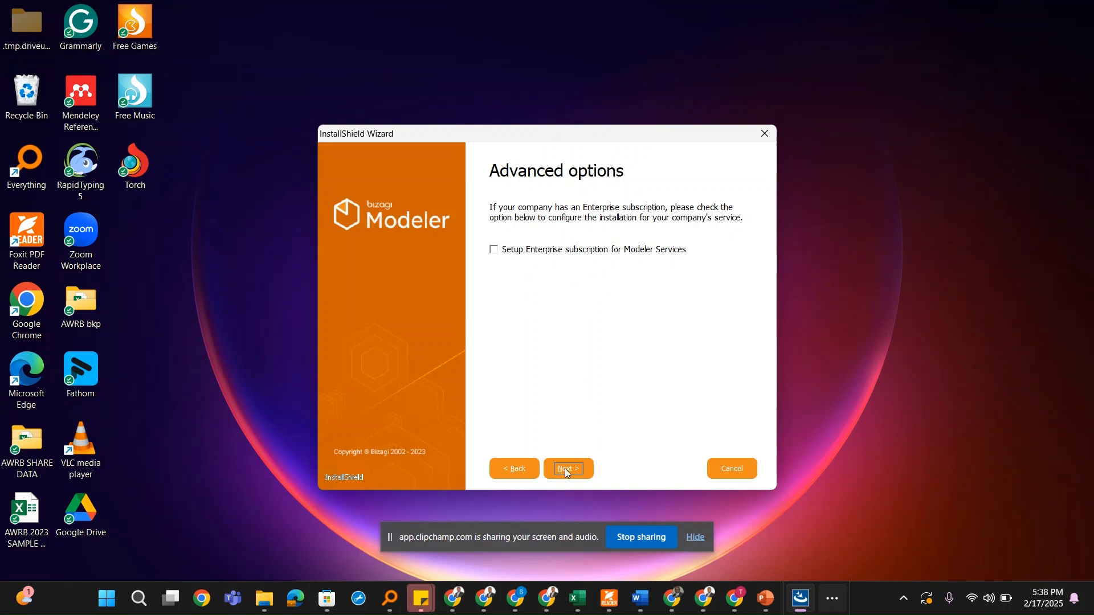
left_click(567, 468)
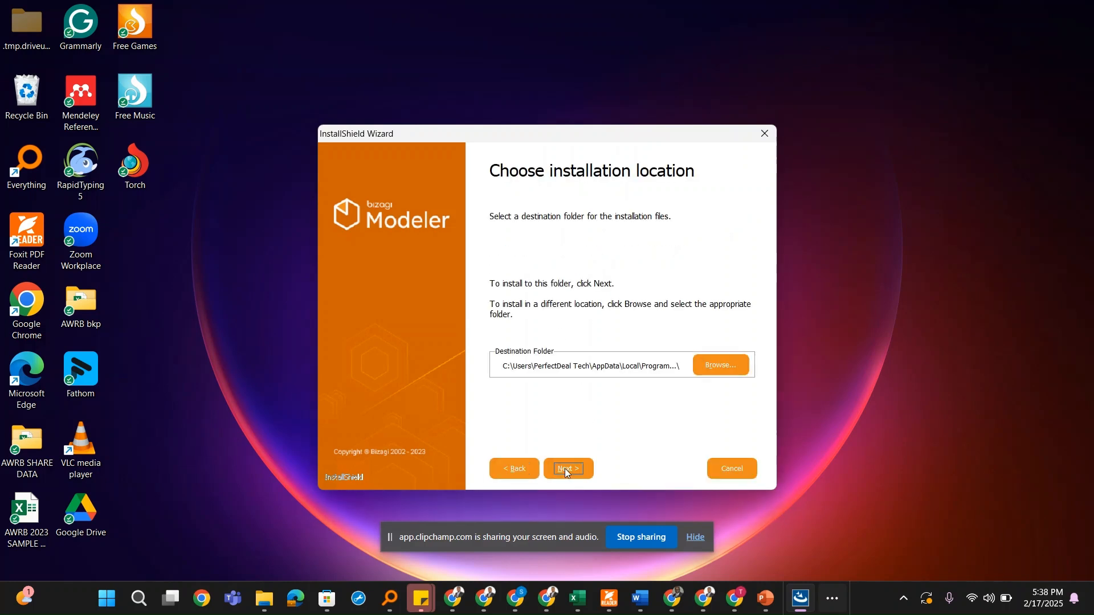
left_click(568, 468)
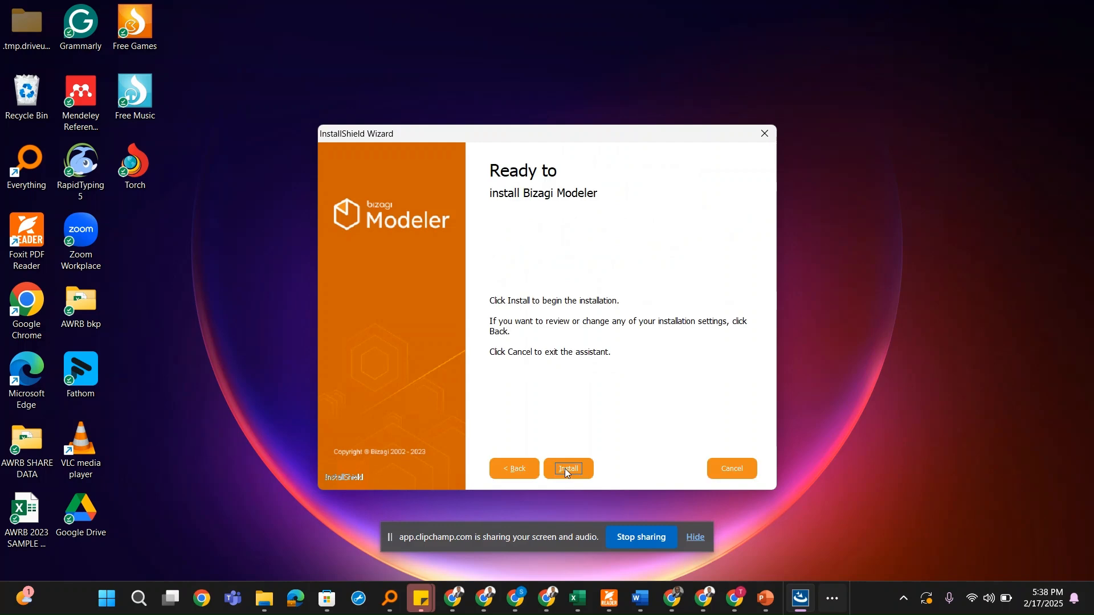
left_click(567, 468)
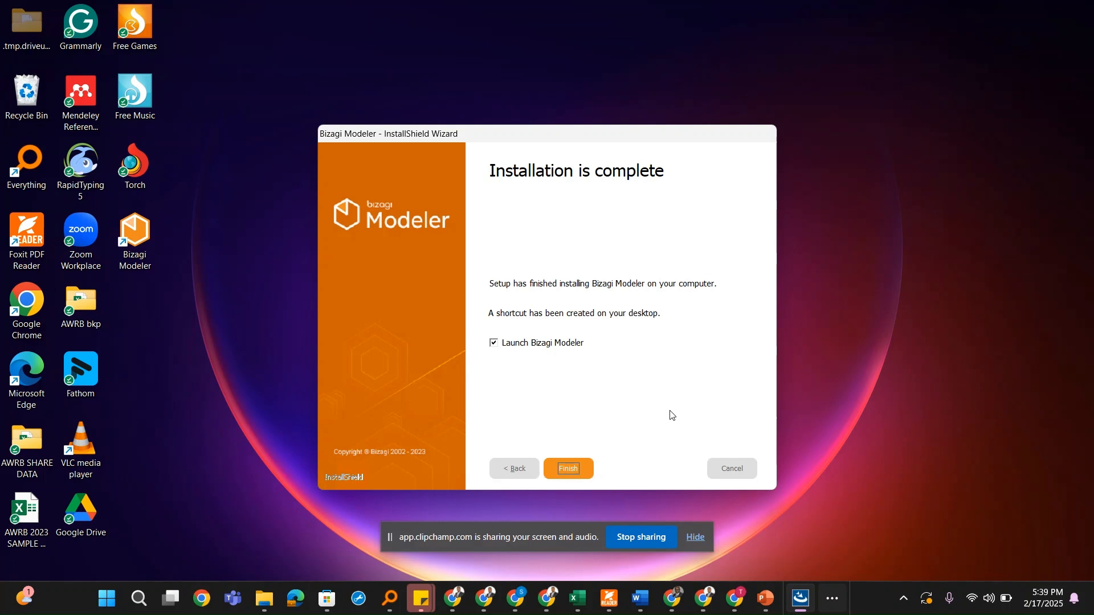
Step: Finish the wizard with 'Launch Bizagi Modeler' left checked
left_click(493, 342)
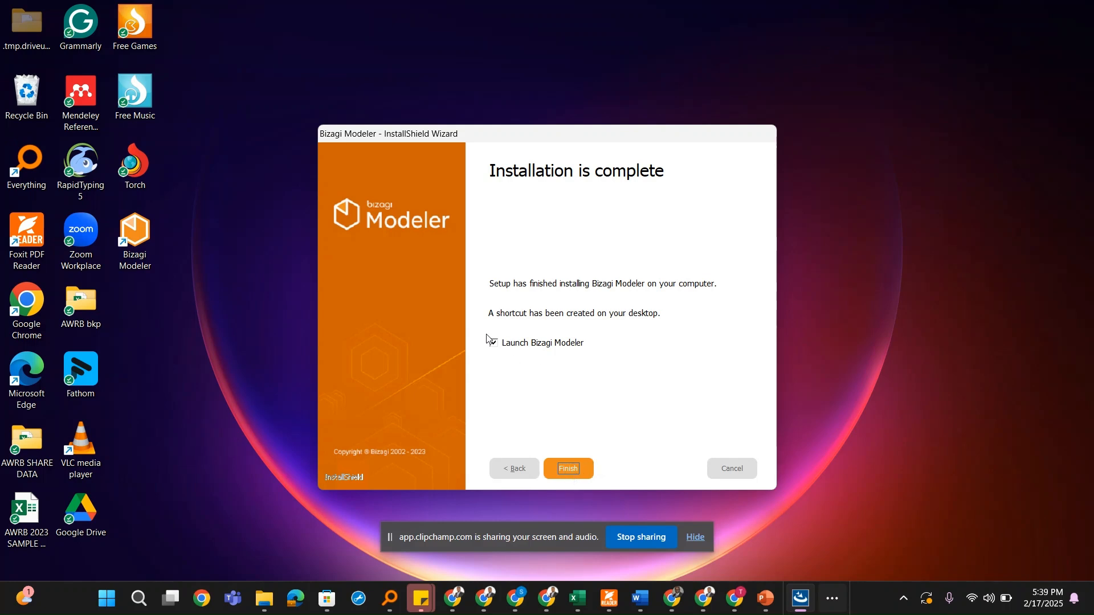
left_click(494, 342)
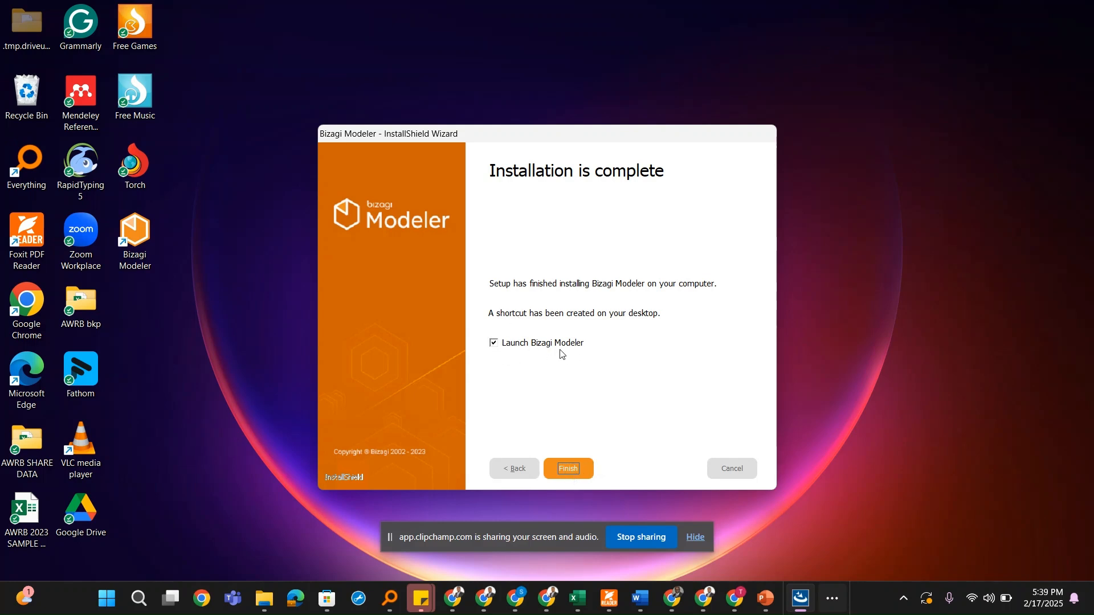
left_click(567, 468)
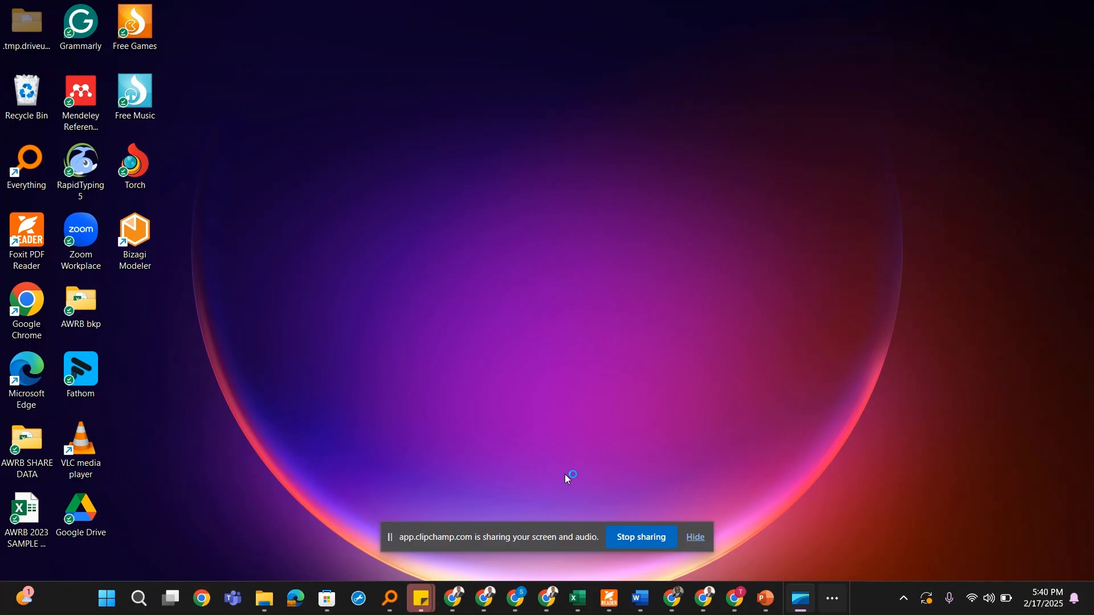
Step: Start Bizagi Modeler from its desktop shortcut to open a New Model
double_click(133, 236)
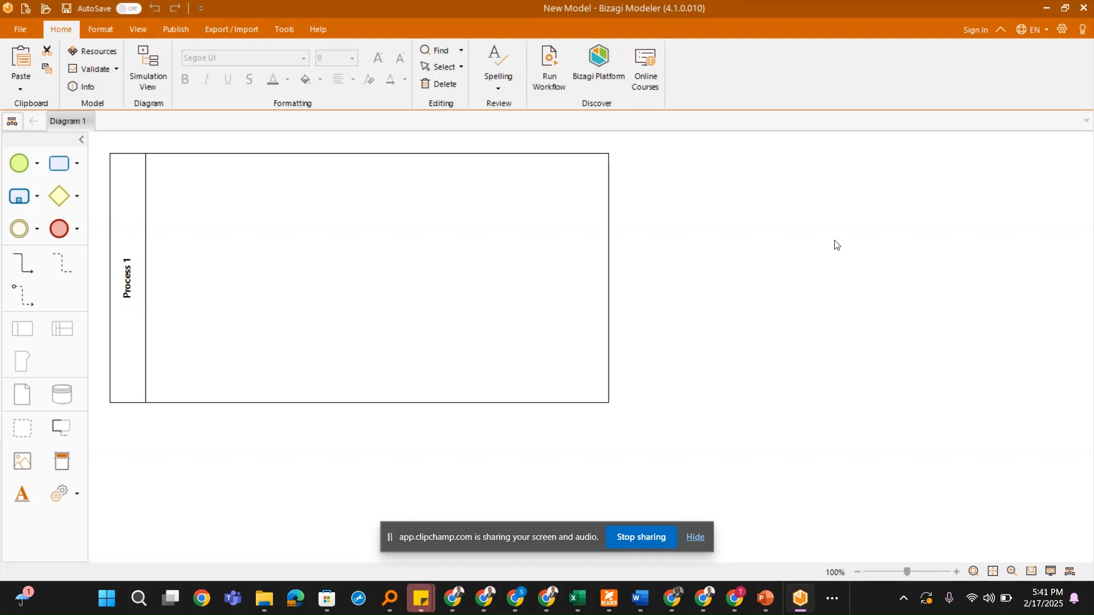
mouse_move(821, 237)
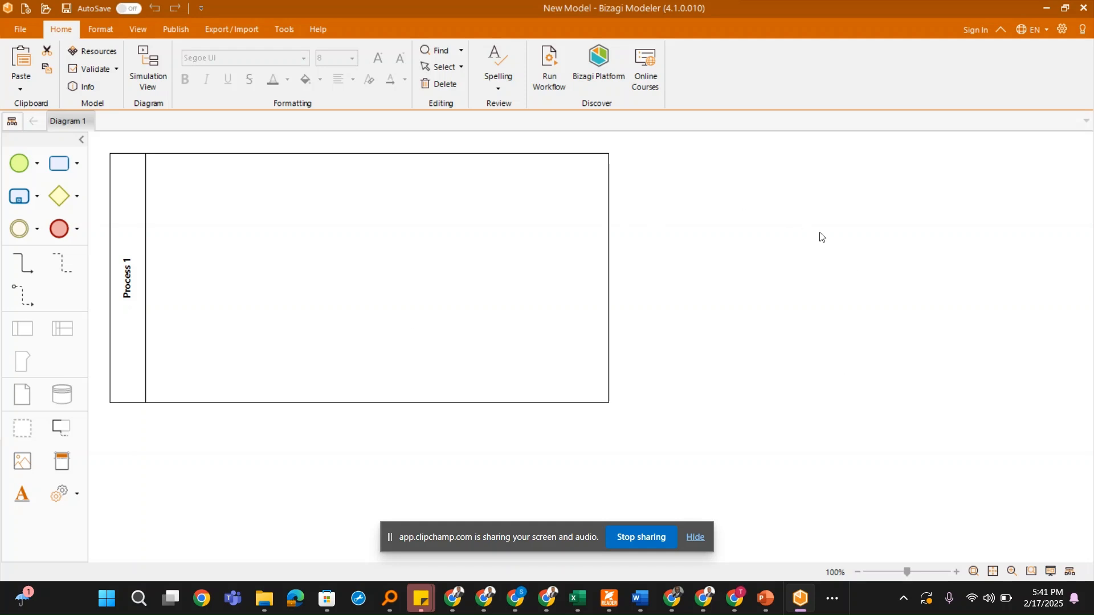